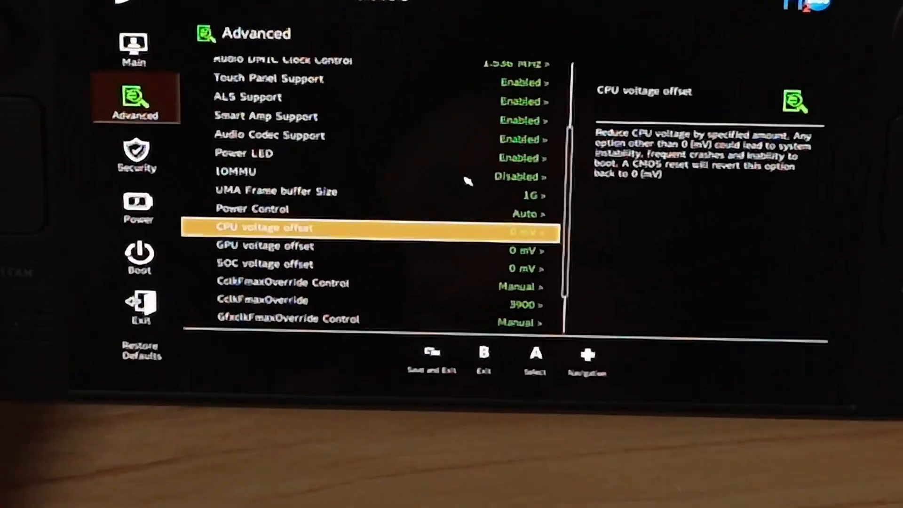
# Step: Step past the BIOS GPU voltage and frequency override options, then open Decky Framegen
pyautogui.press('Down')
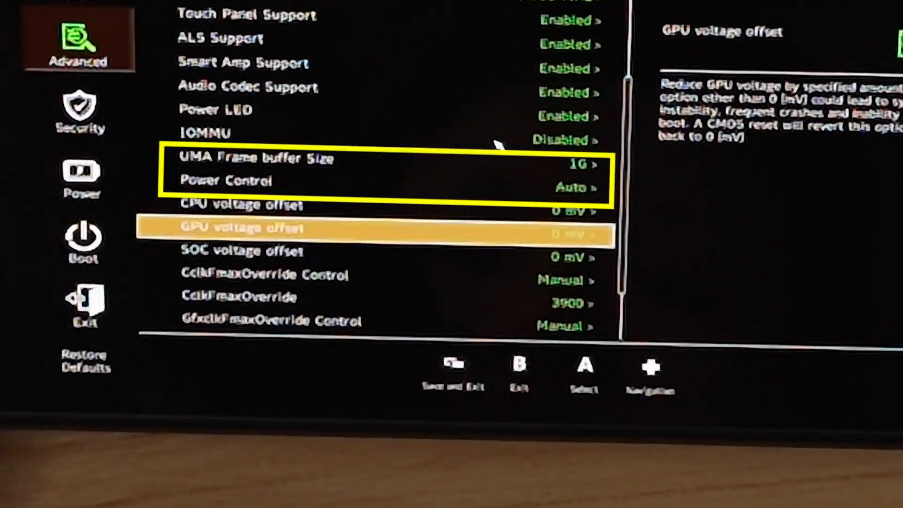
pyautogui.scroll(-3)
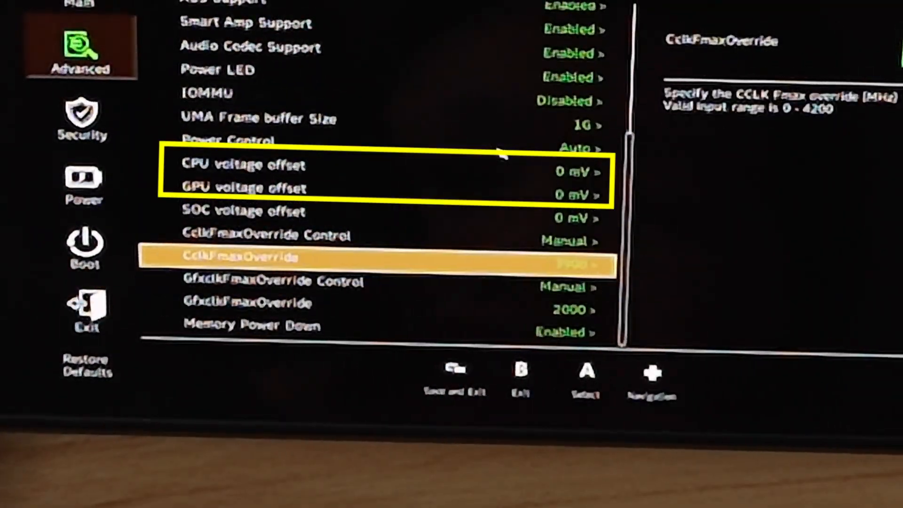
pyautogui.press('Down')
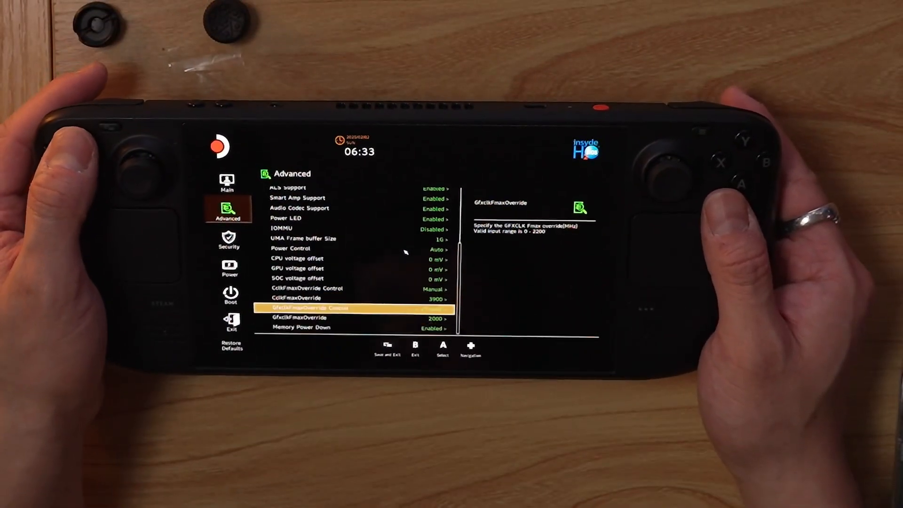
pyautogui.press('up')
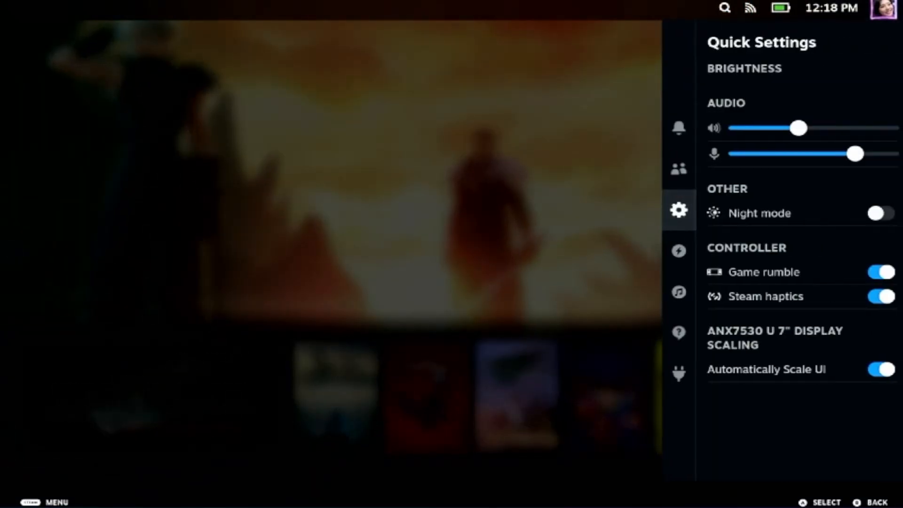
pyautogui.click(679, 374)
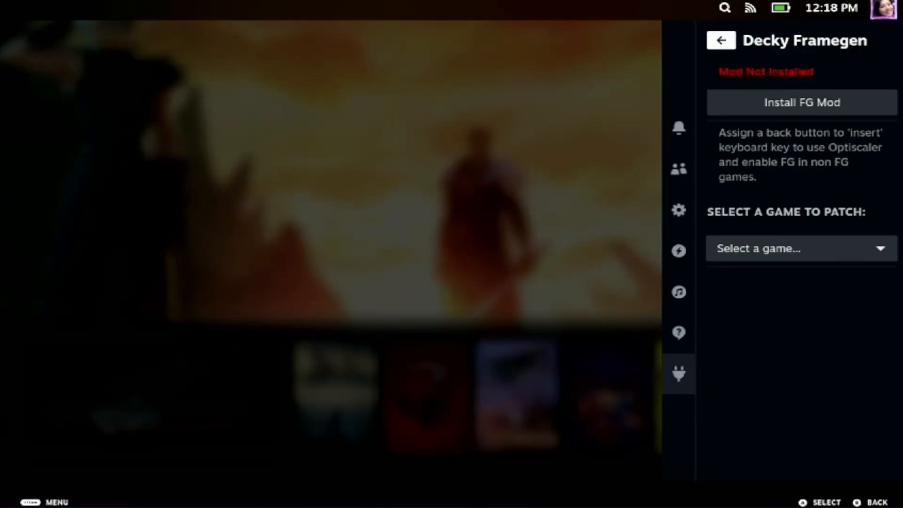
pyautogui.click(800, 102)
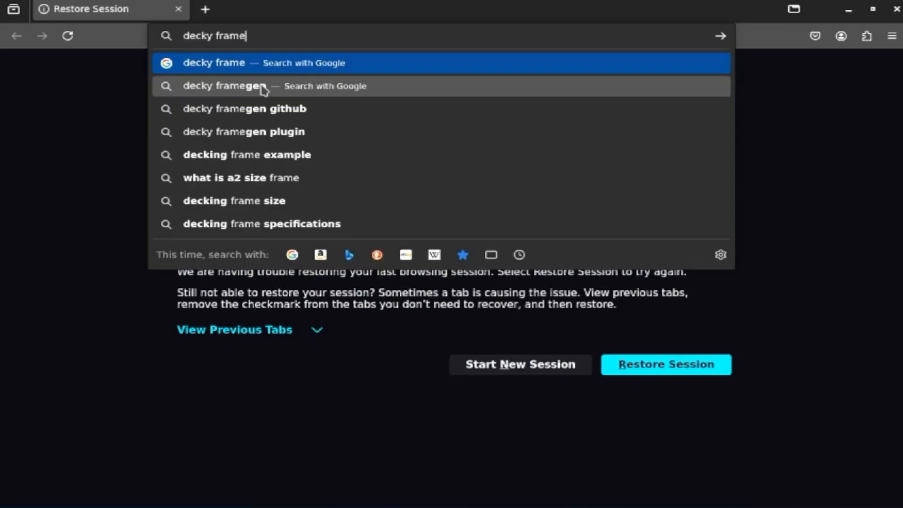
# Step: Search 'decky framegen' and download Decky.Framegen.zip from the v0.8.0 GitHub release assets
pyautogui.click(225, 86)
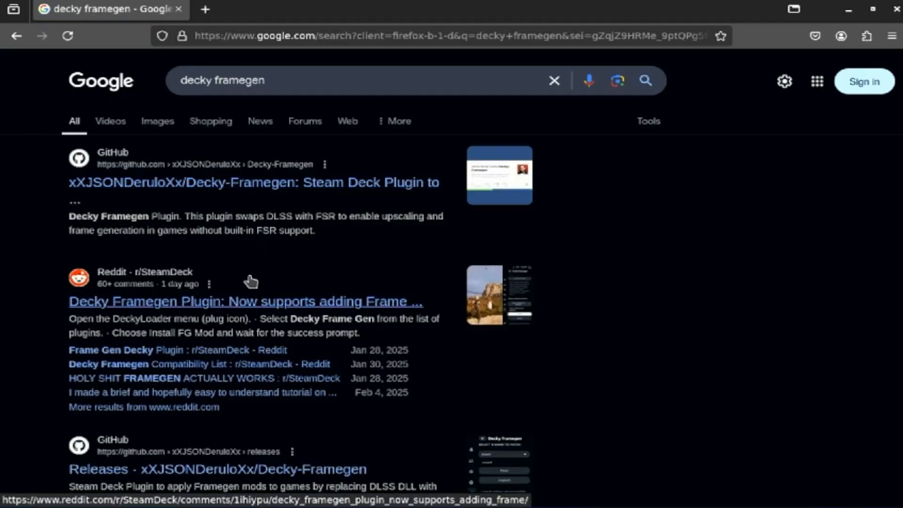
pyautogui.click(253, 182)
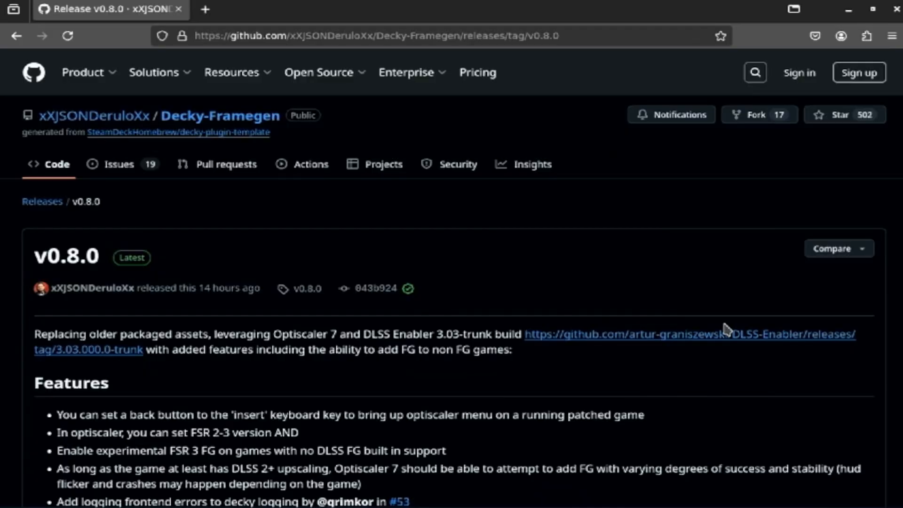
pyautogui.scroll(-3)
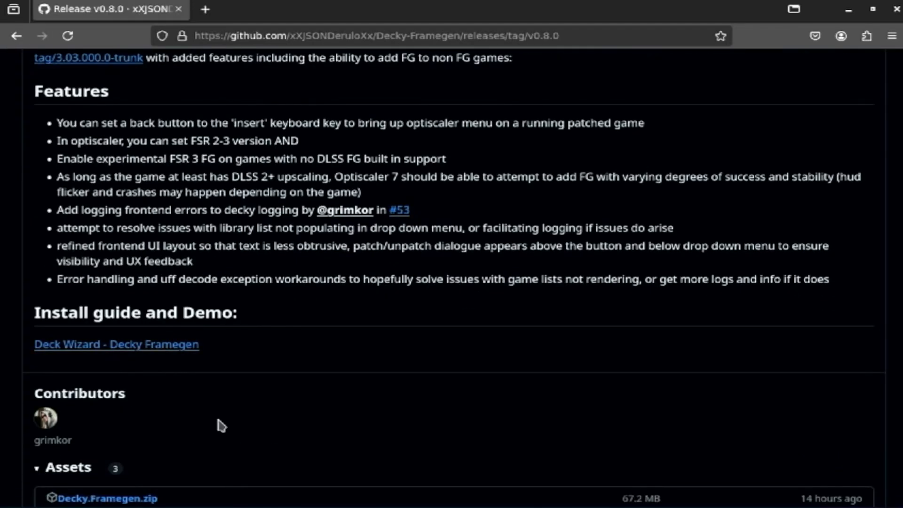
pyautogui.scroll(-3)
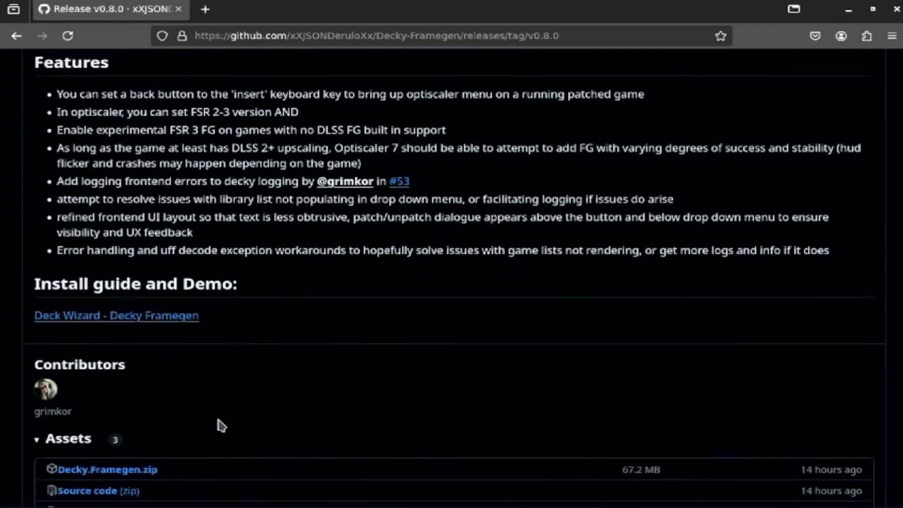
pyautogui.scroll(-3)
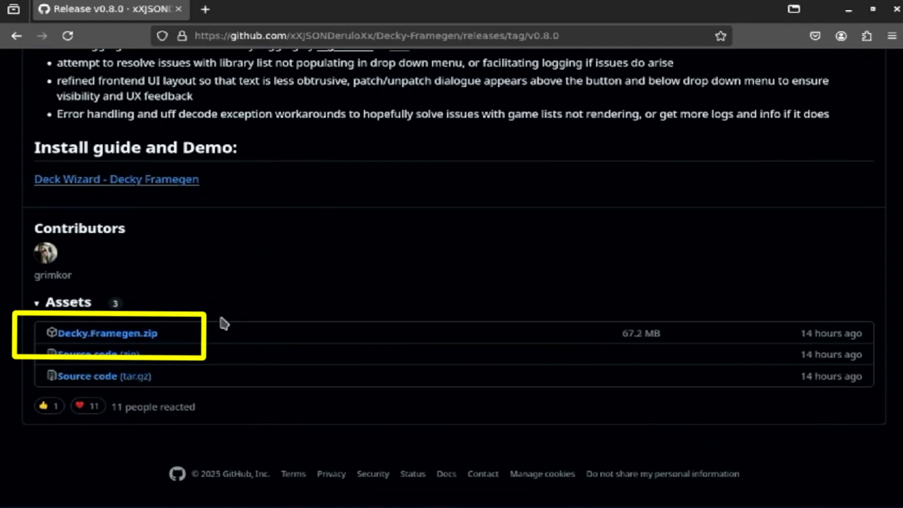
pyautogui.click(107, 333)
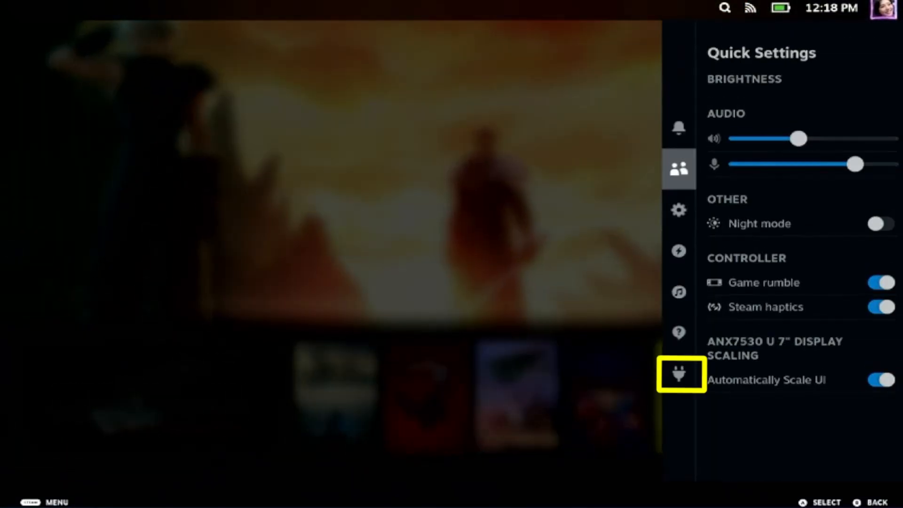
# Step: Install the FG mod from Decky Framegen, then browse command categories for Rebirth's L5 grip
pyautogui.click(680, 374)
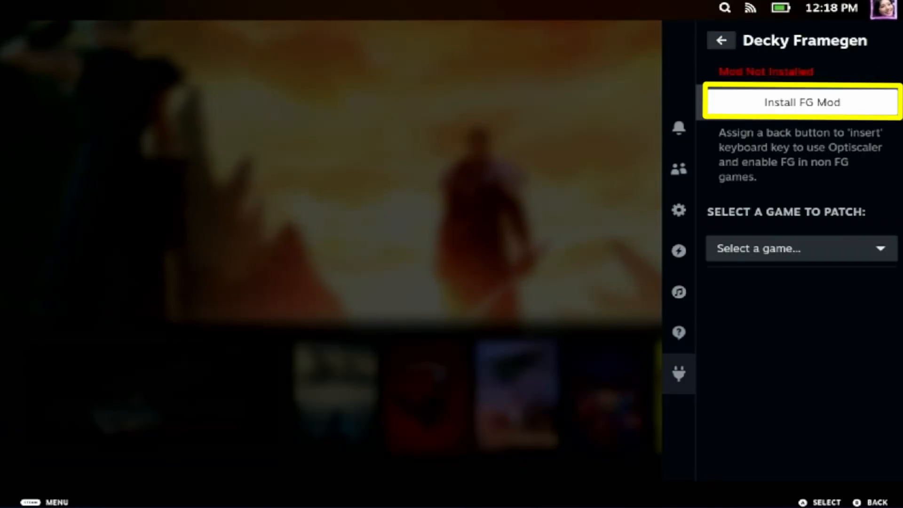
pyautogui.click(801, 102)
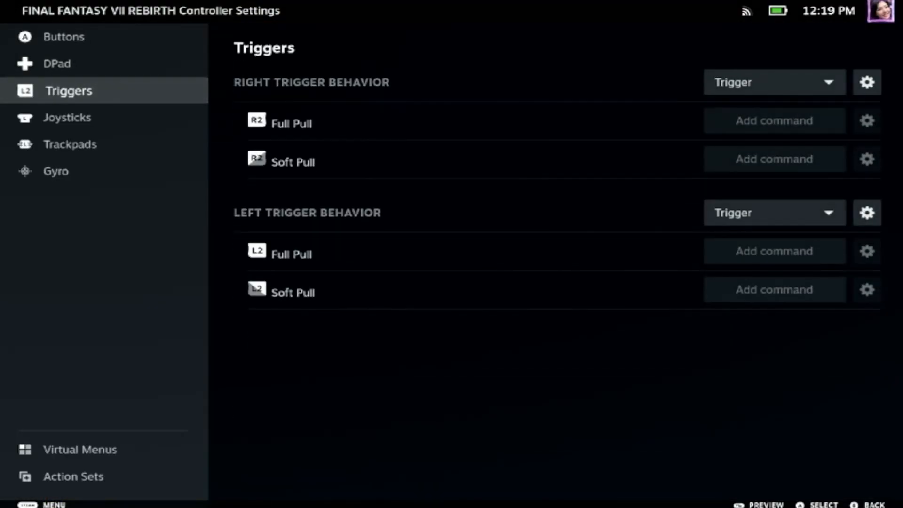
pyautogui.click(69, 36)
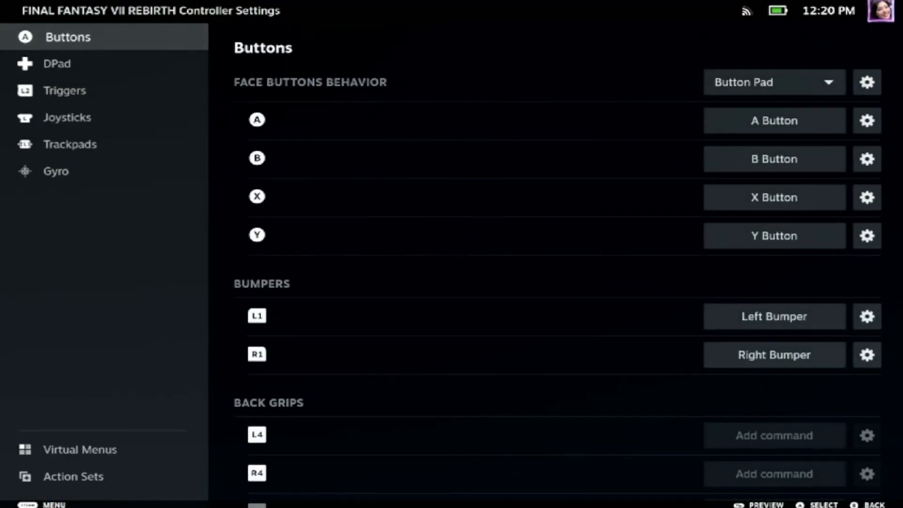
pyautogui.scroll(-3)
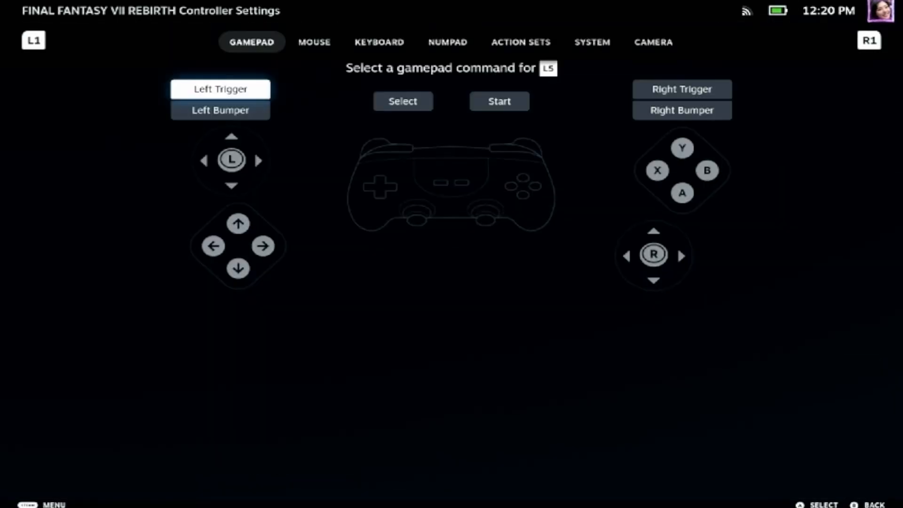
pyautogui.click(379, 42)
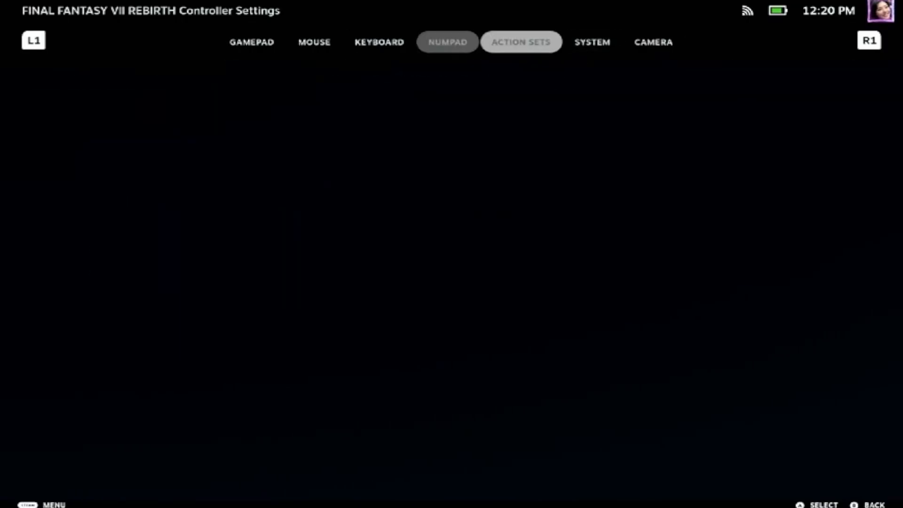
pyautogui.click(447, 41)
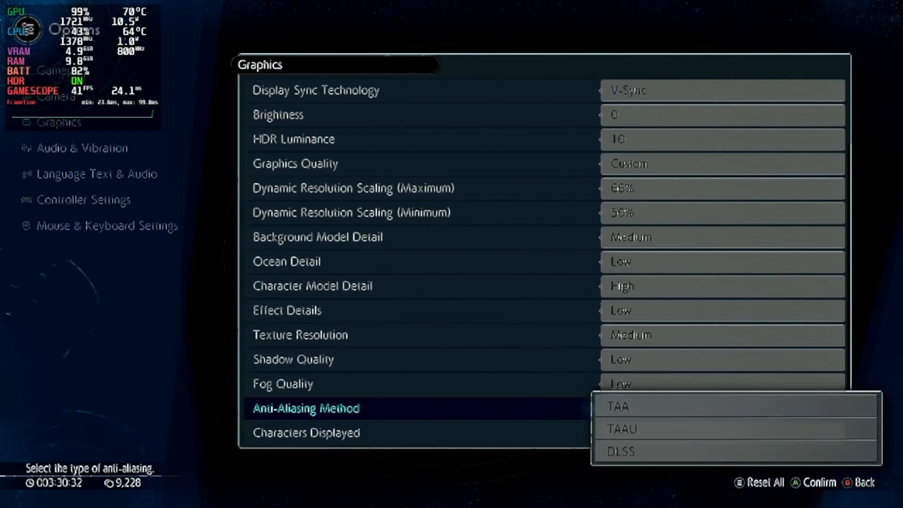
# Step: Choose the game's anti-aliasing method and tick Frame Generation in the OptiScaler overlay
pyautogui.press('Escape')
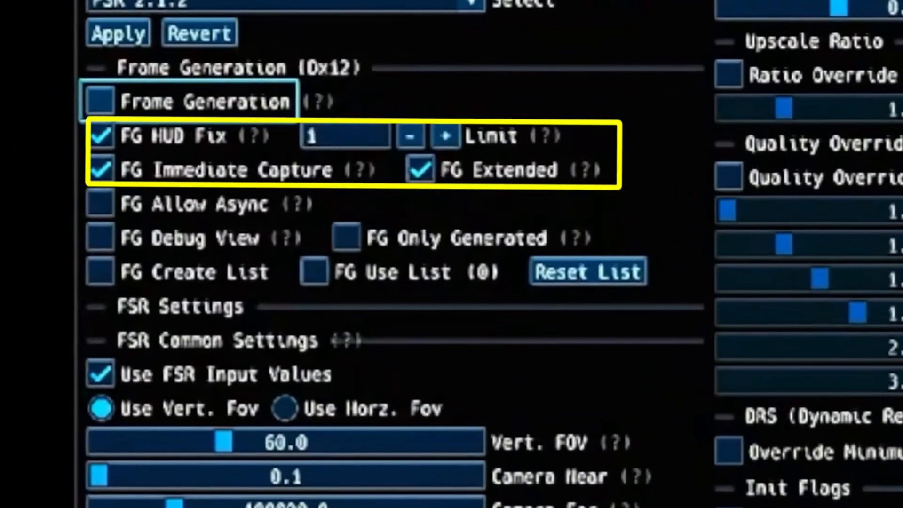
pyautogui.click(100, 101)
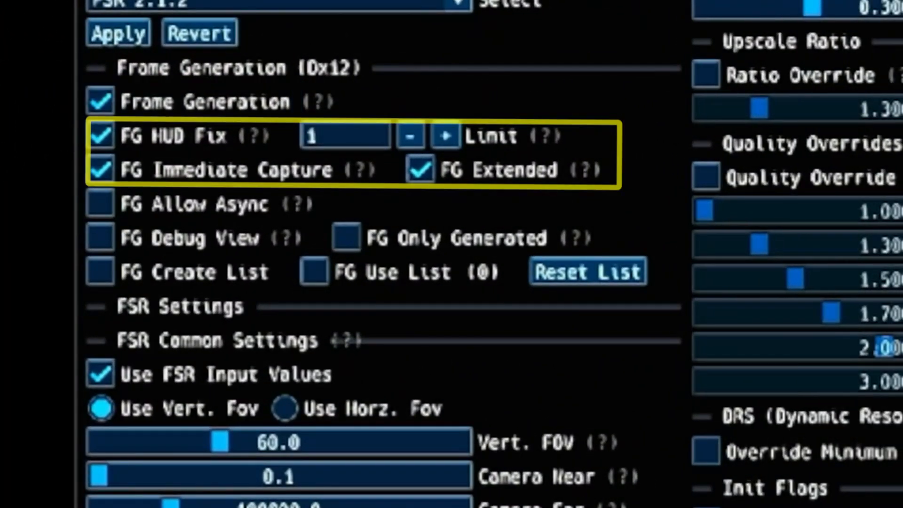